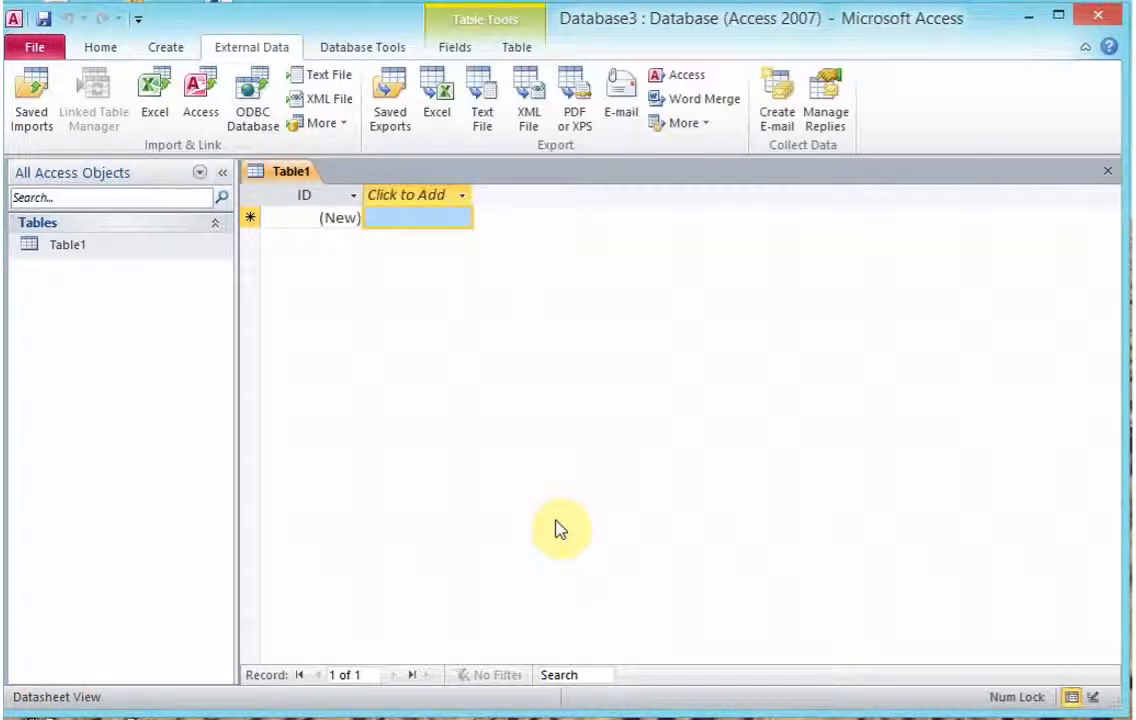
mouse_move(558, 517)
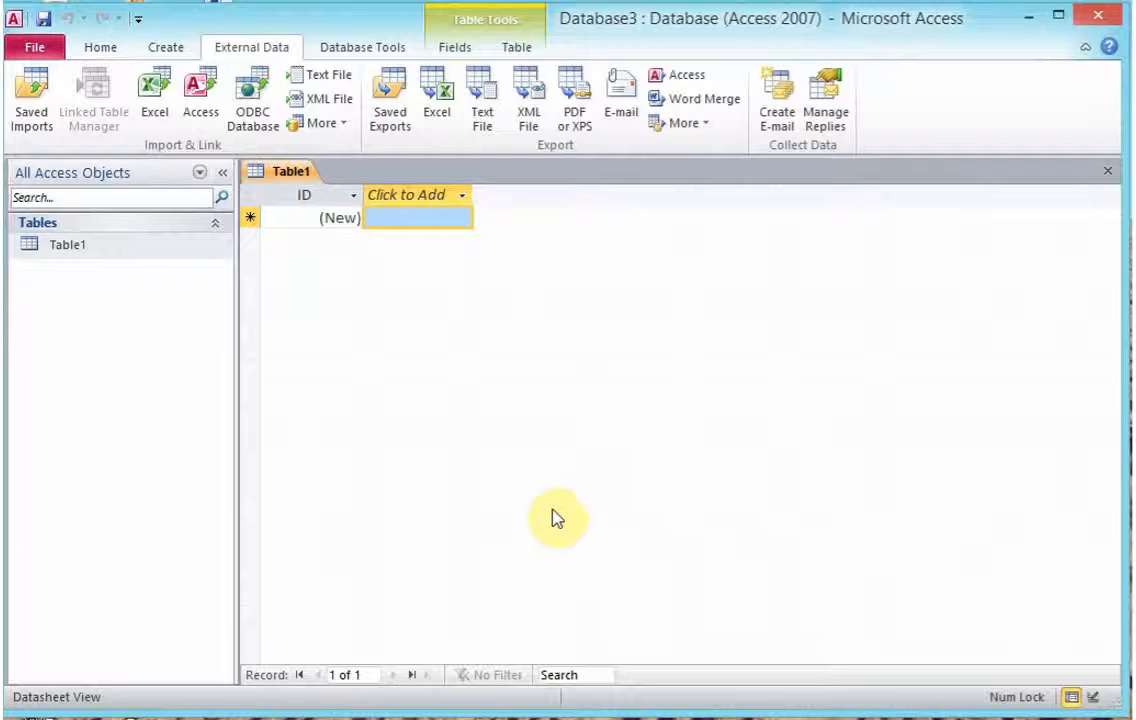
mouse_move(598, 30)
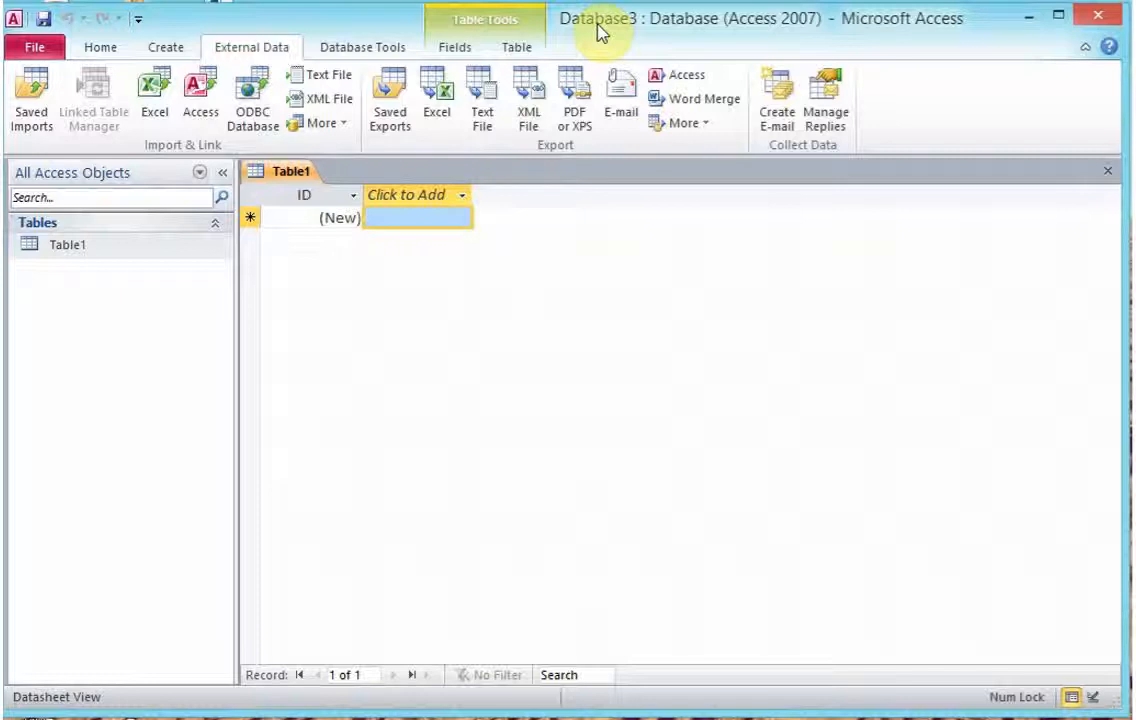
mouse_move(655, 32)
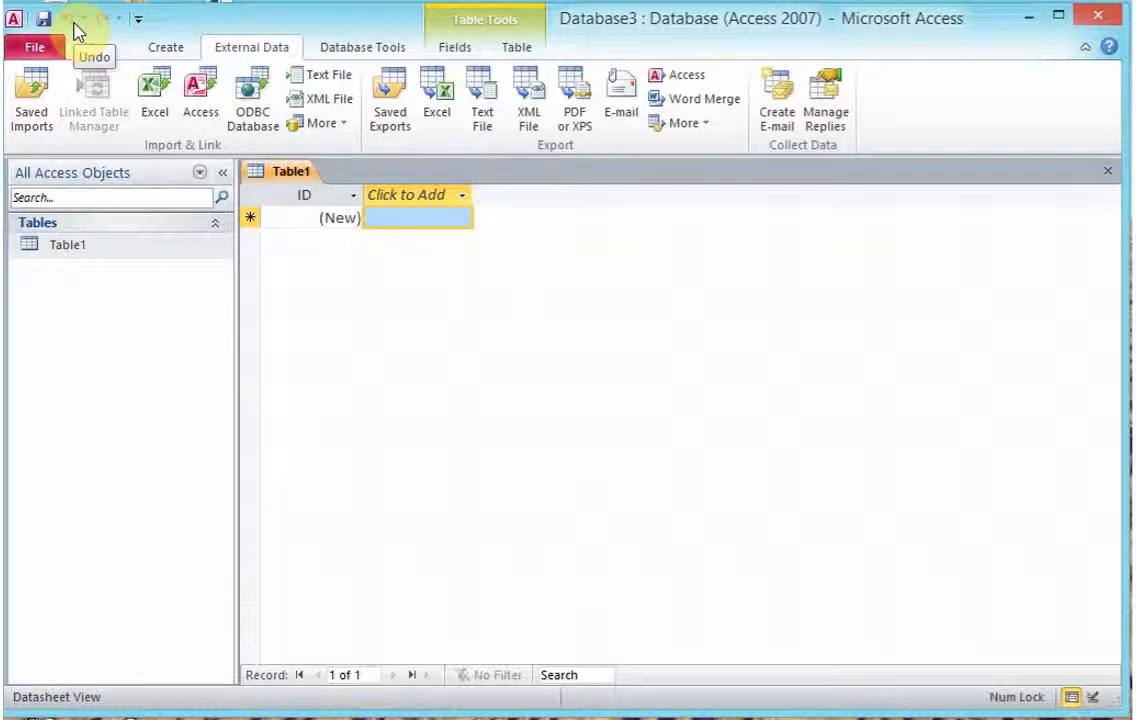
mouse_move(49, 18)
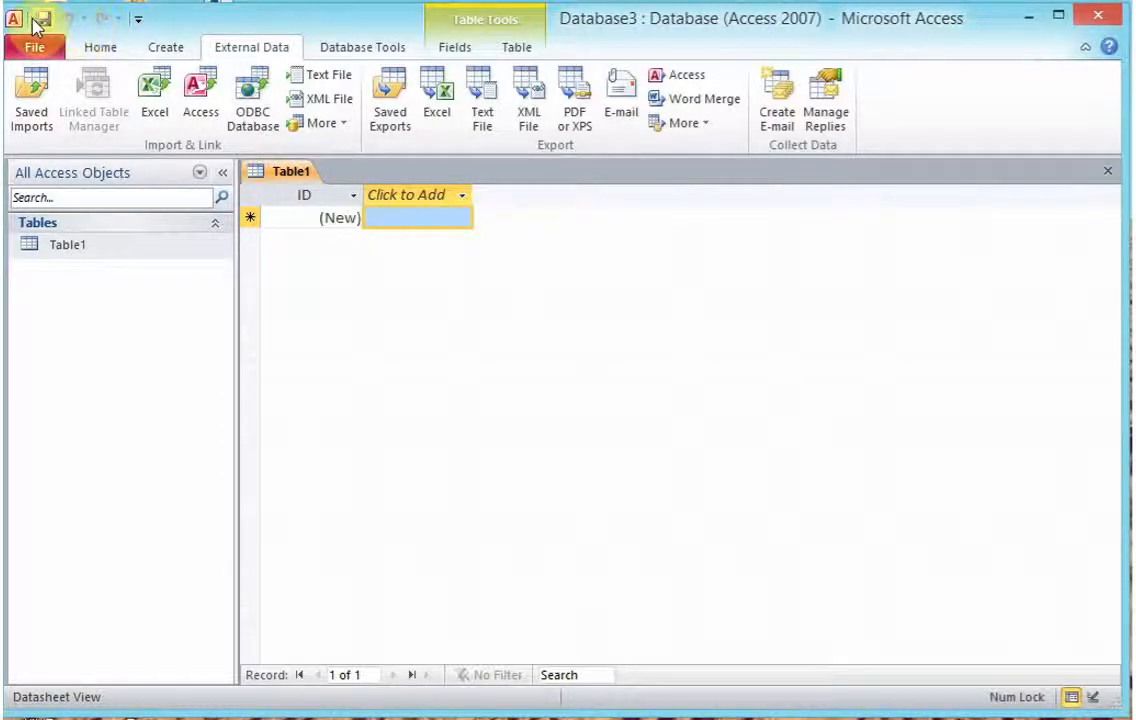
mouse_move(42, 22)
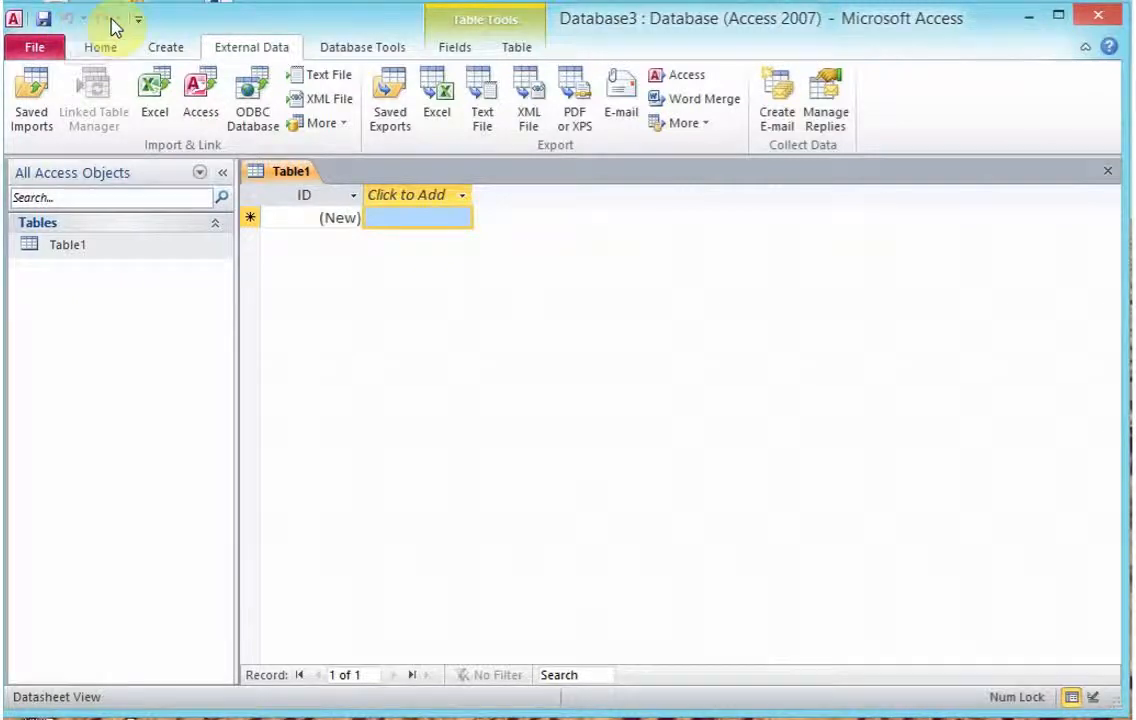
mouse_move(67, 18)
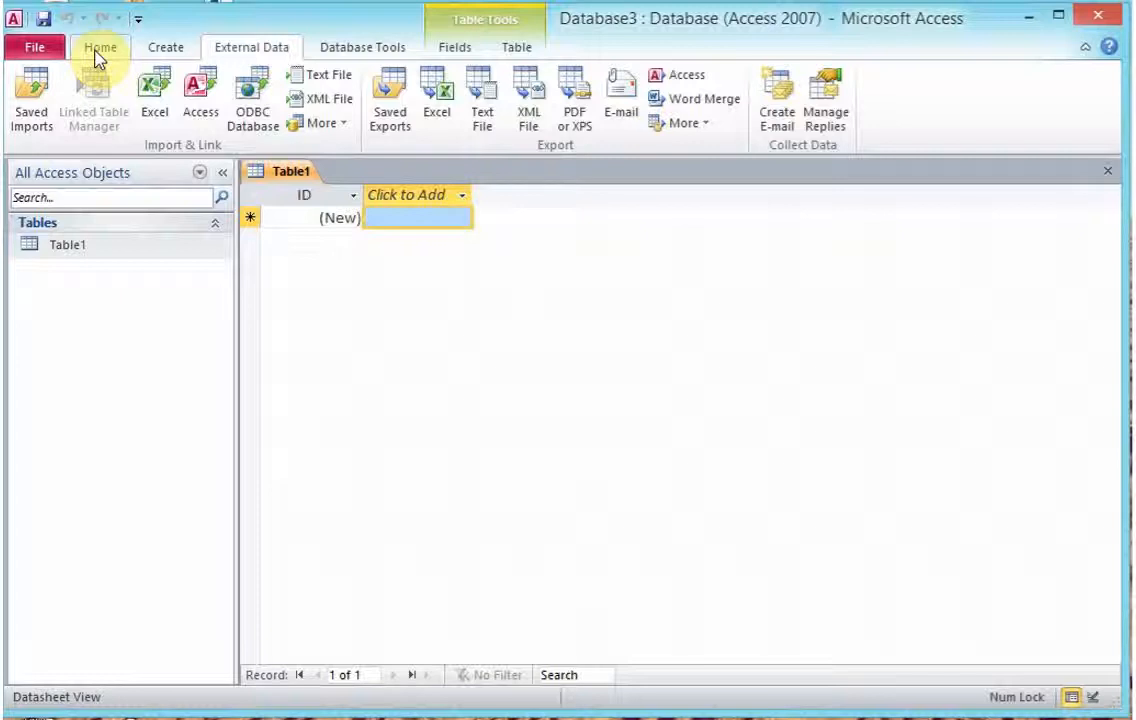
Step: Show the Home commands, then the Create commands for tables, queries, forms, reports and macros
click(100, 47)
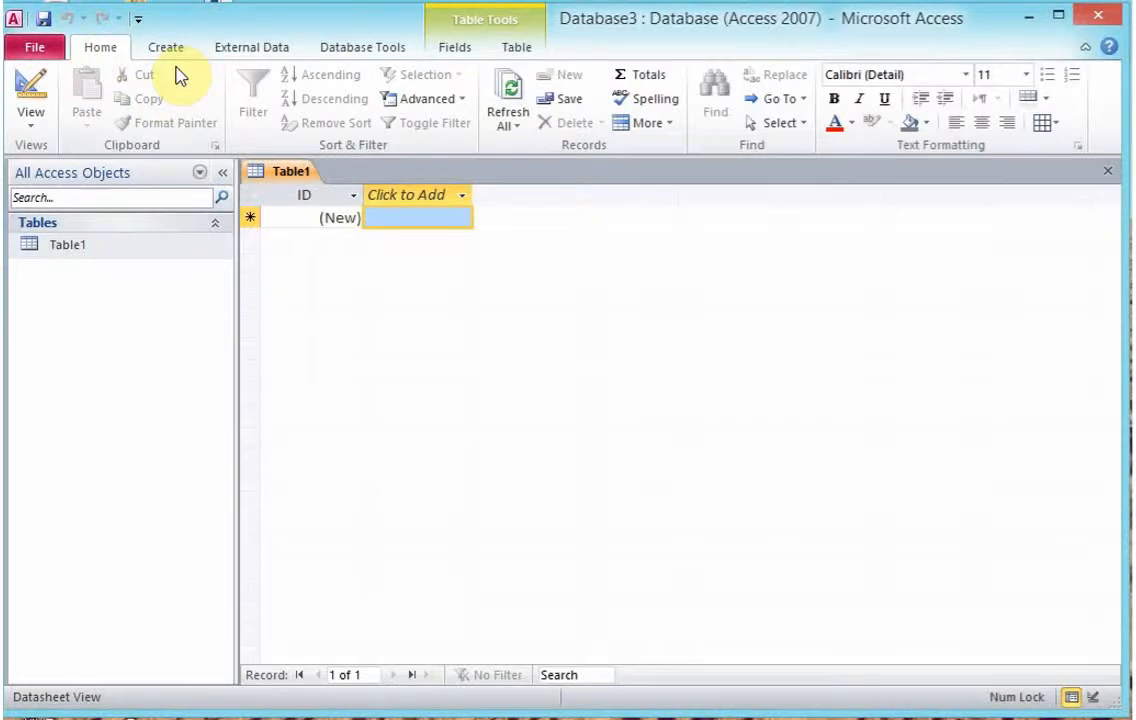
click(165, 47)
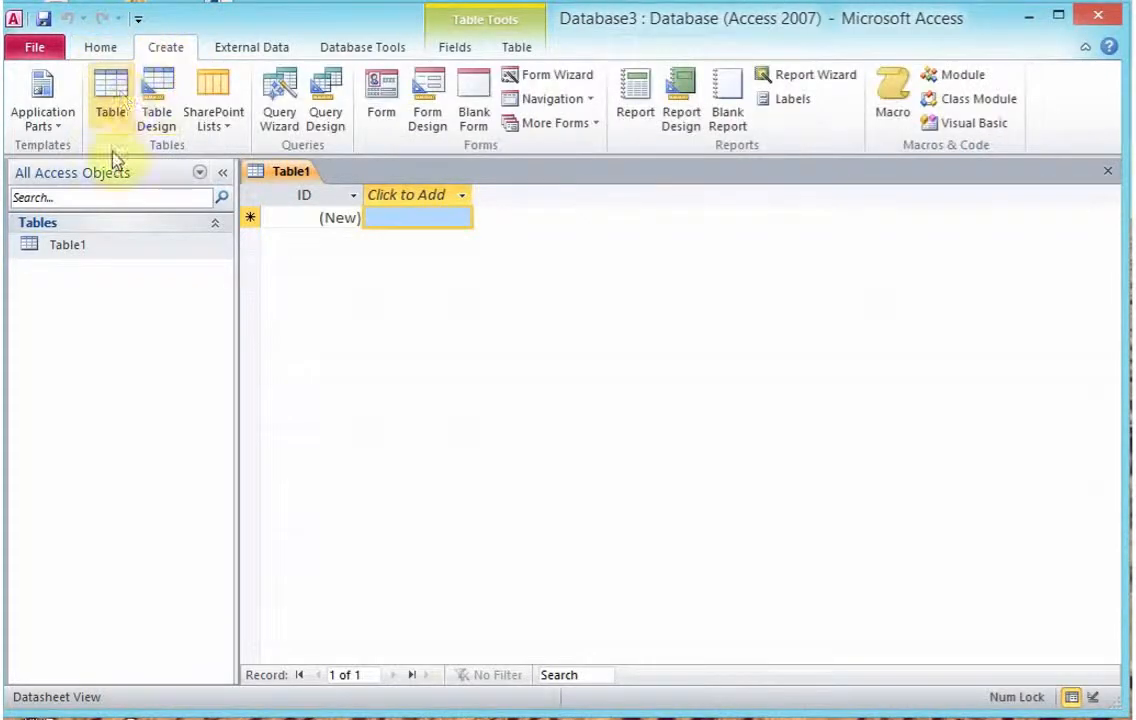
mouse_move(156, 100)
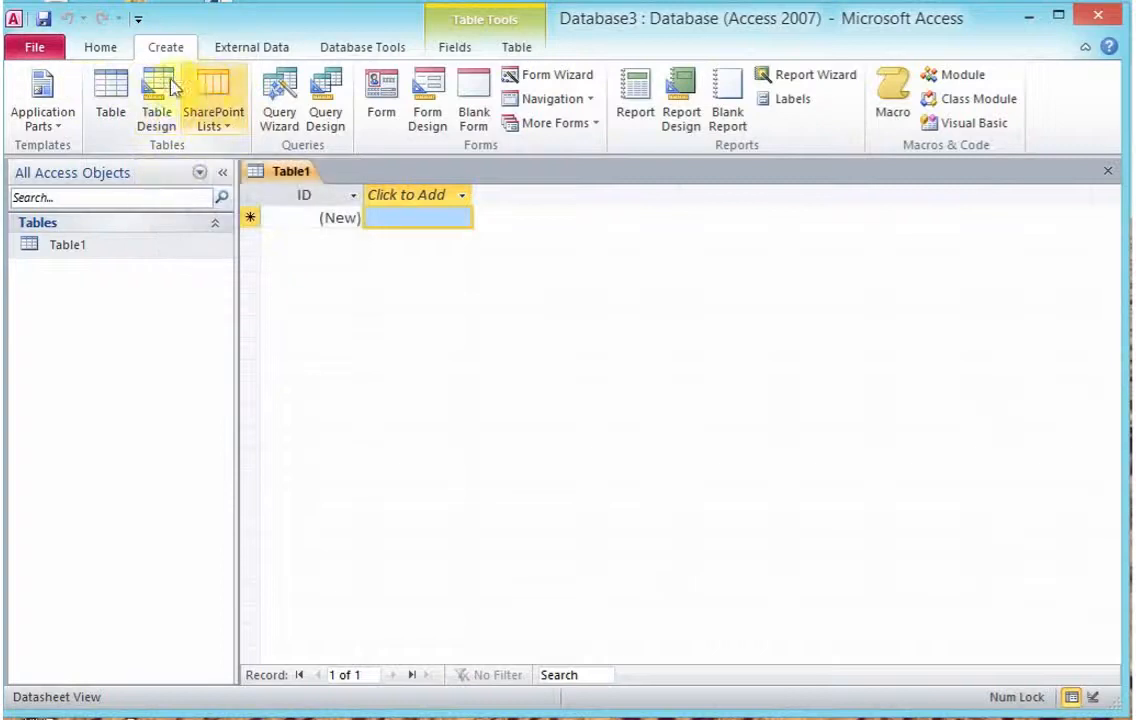
mouse_move(110, 95)
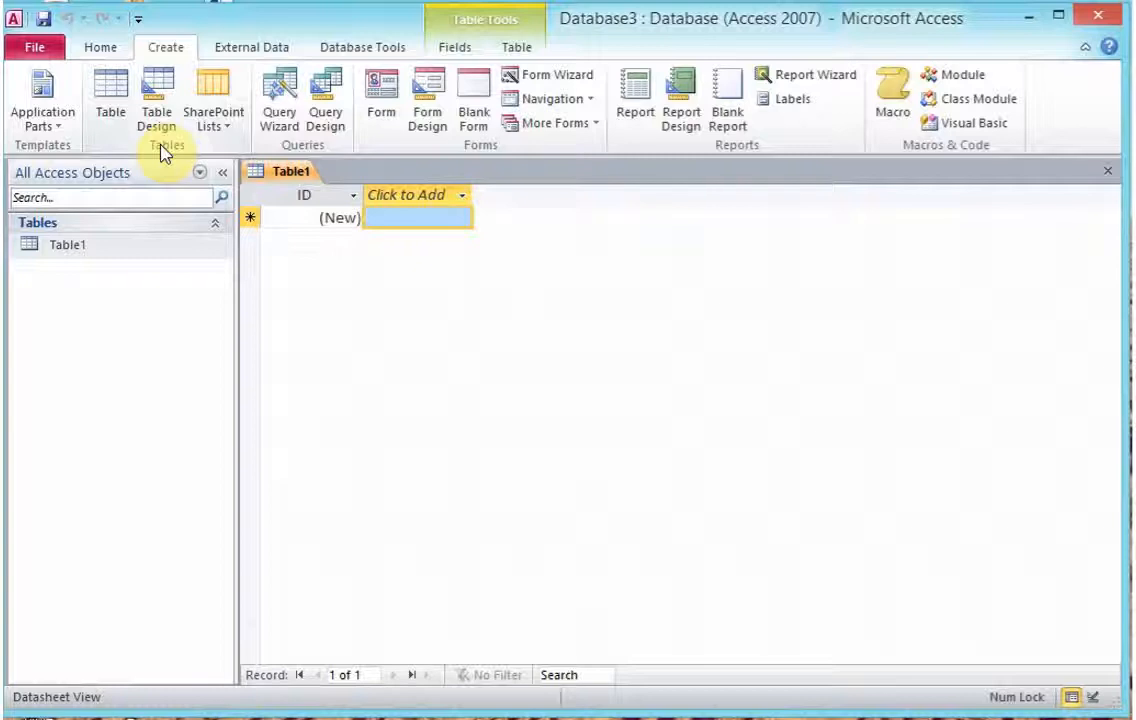
mouse_move(192, 292)
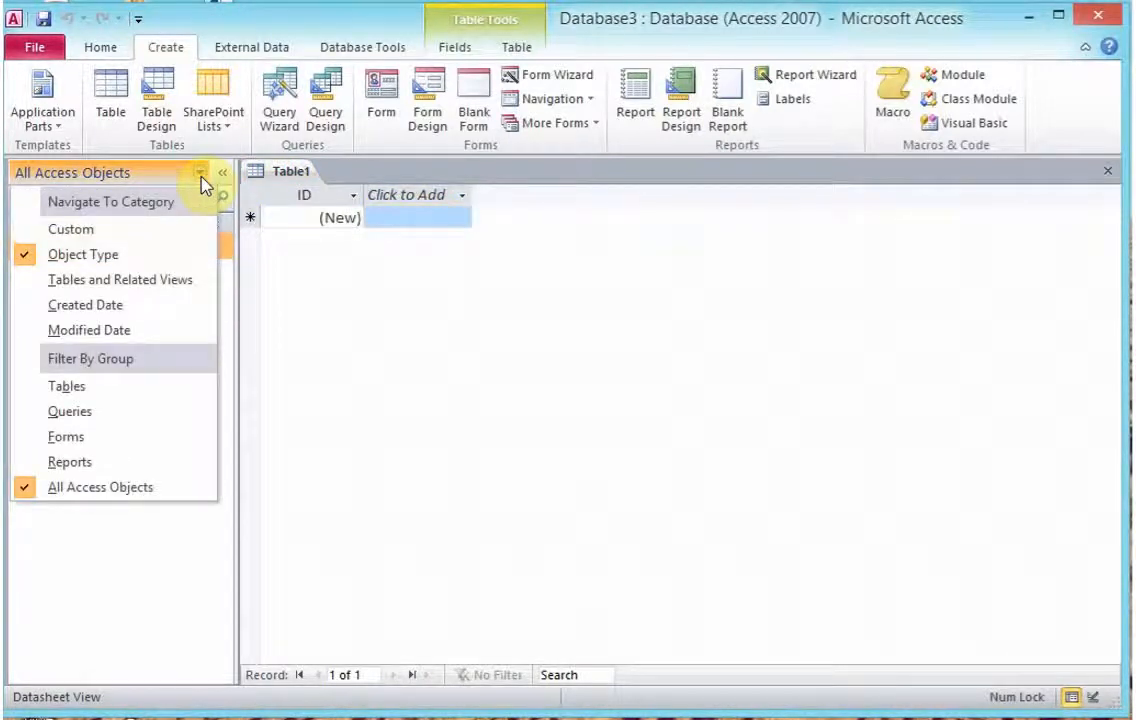
mouse_move(135, 358)
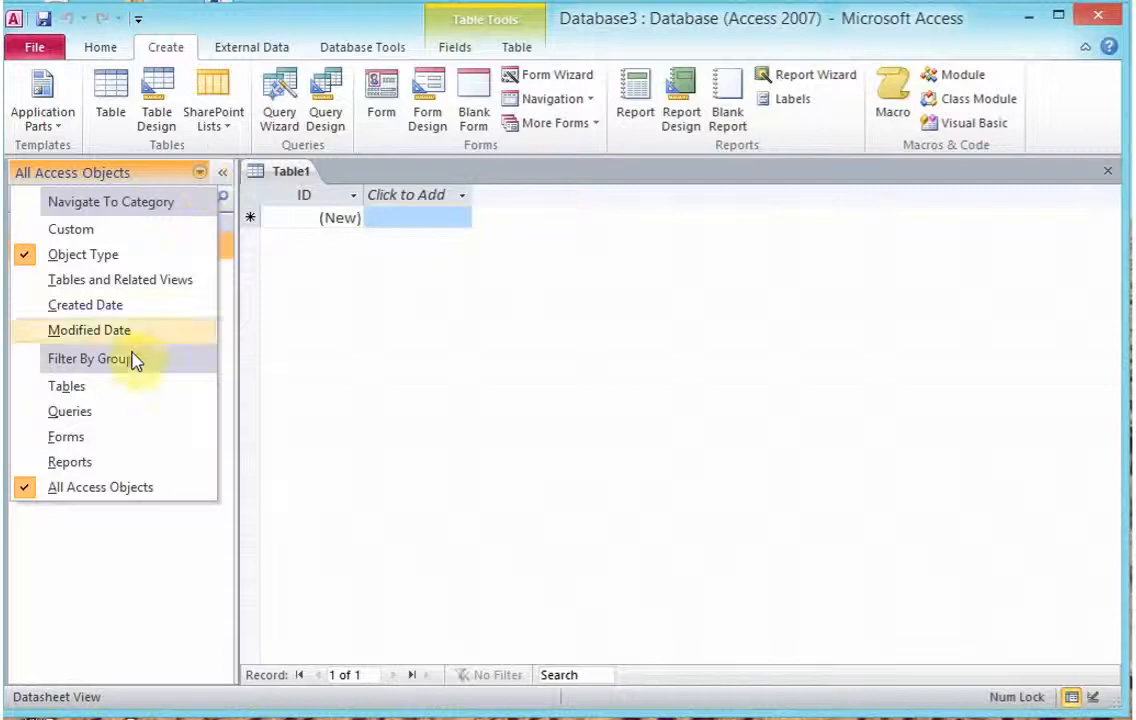
mouse_move(163, 408)
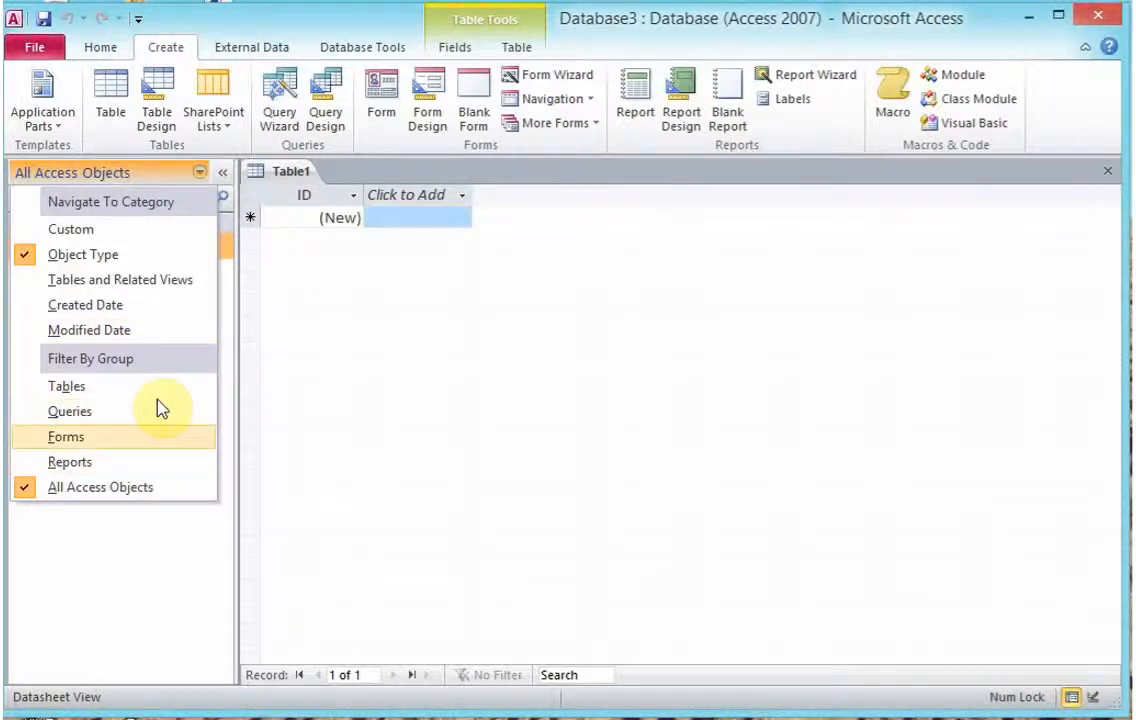
click(67, 385)
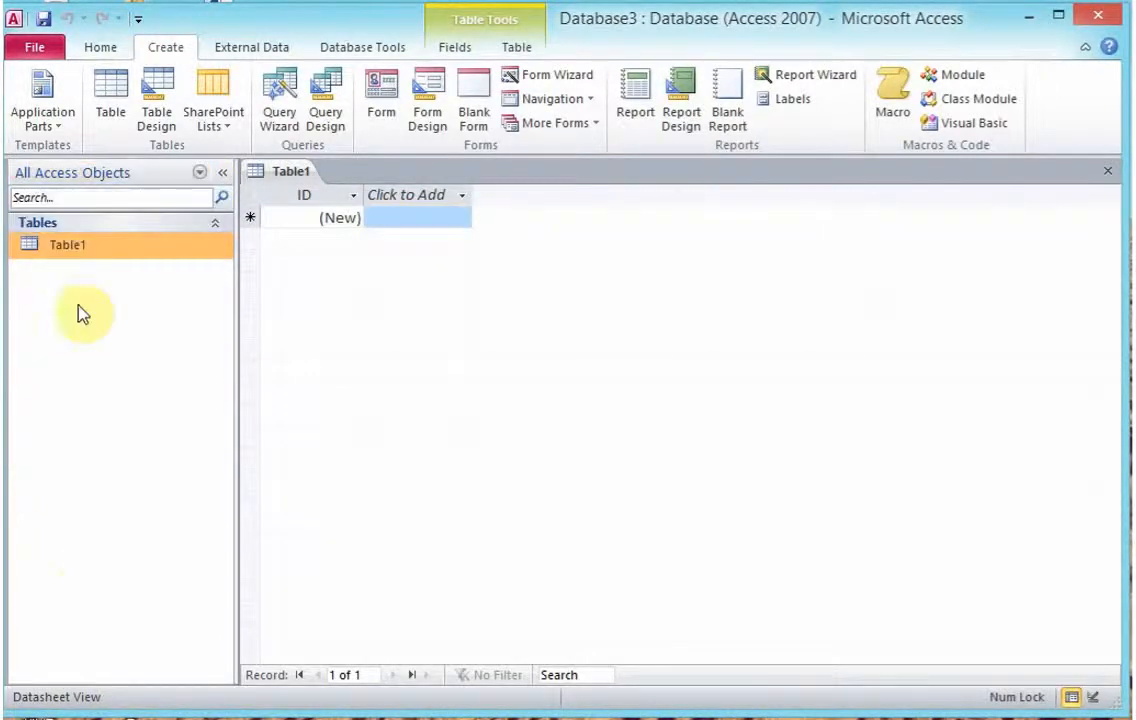
mouse_move(85, 233)
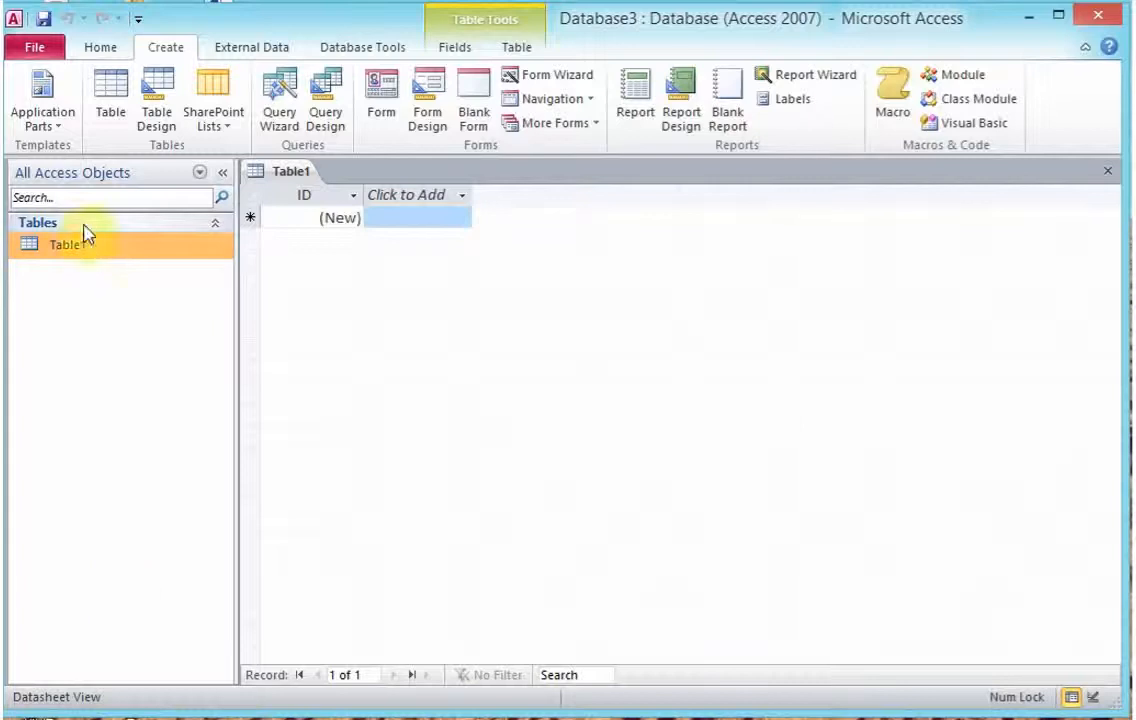
mouse_move(107, 473)
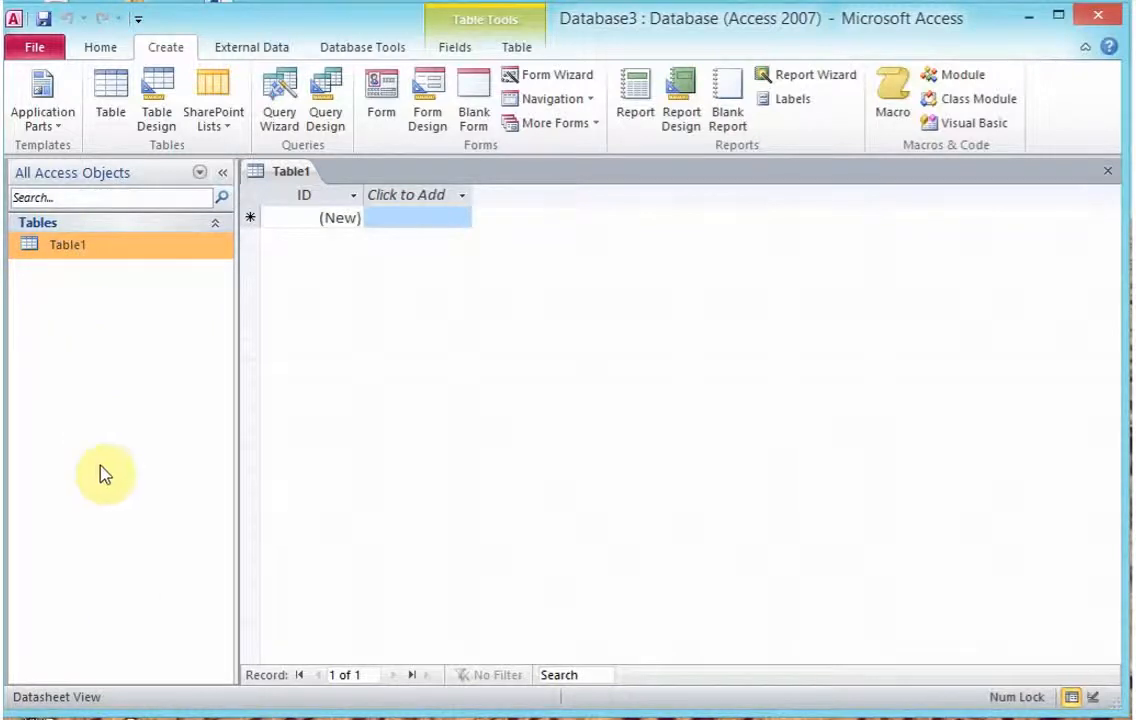